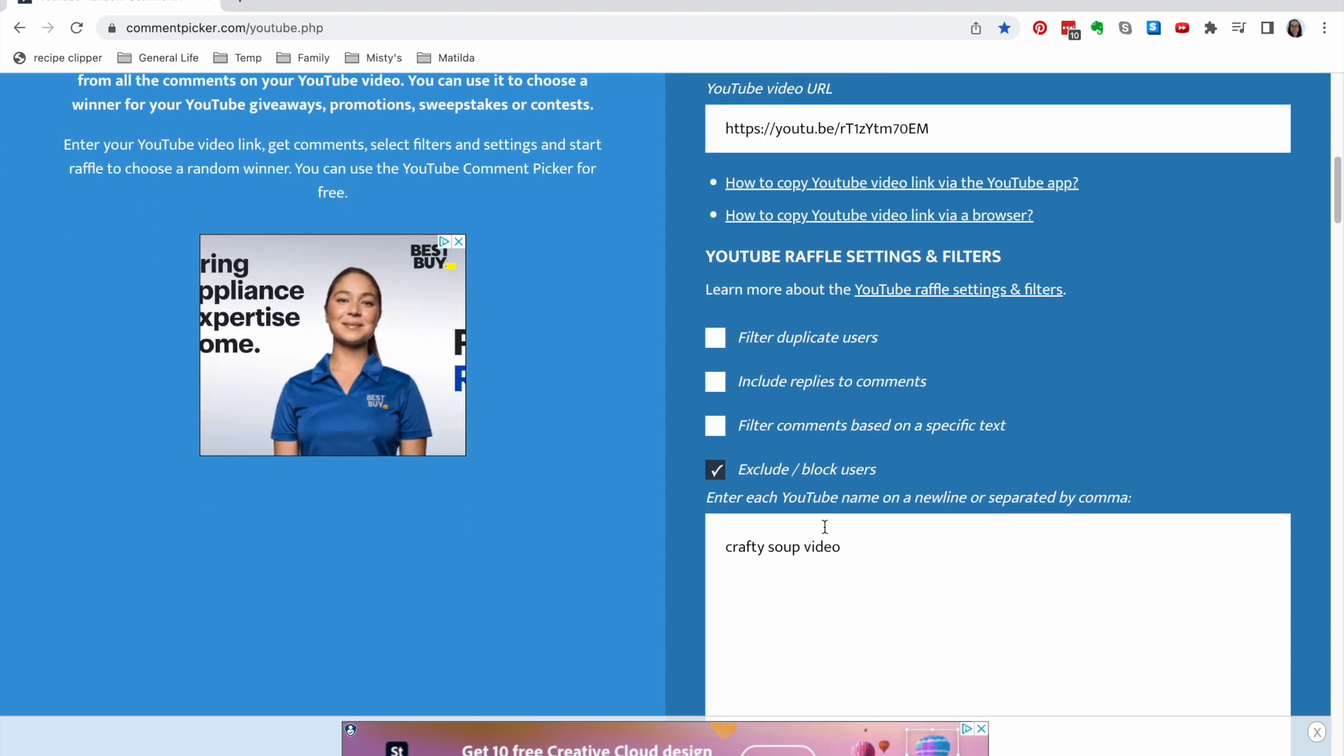
- Submit the captcha answer and retry fetching the YouTube video's comments
{"action": "scroll", "scroll_direction": "down", "scroll_amount": 3}
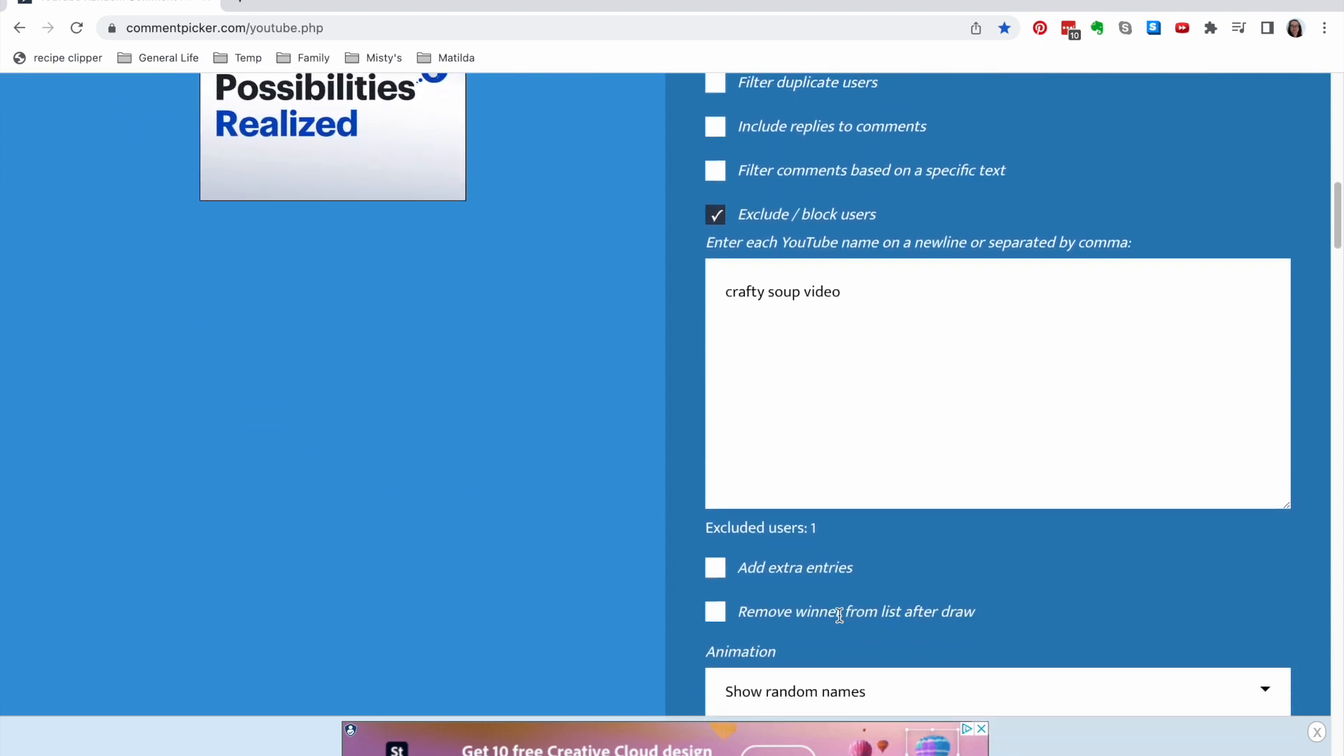
{"action": "left_click", "coordinate": [829, 575]}
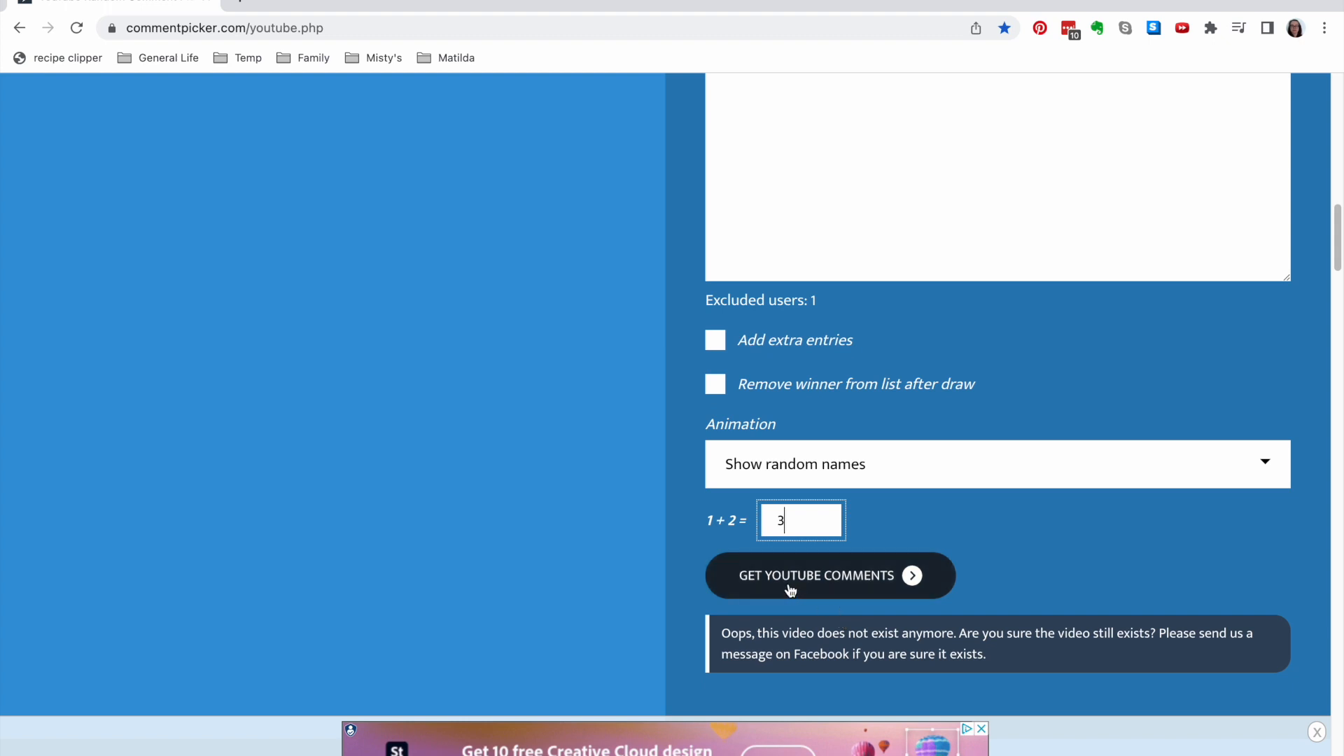
{"action": "left_click", "coordinate": [814, 576]}
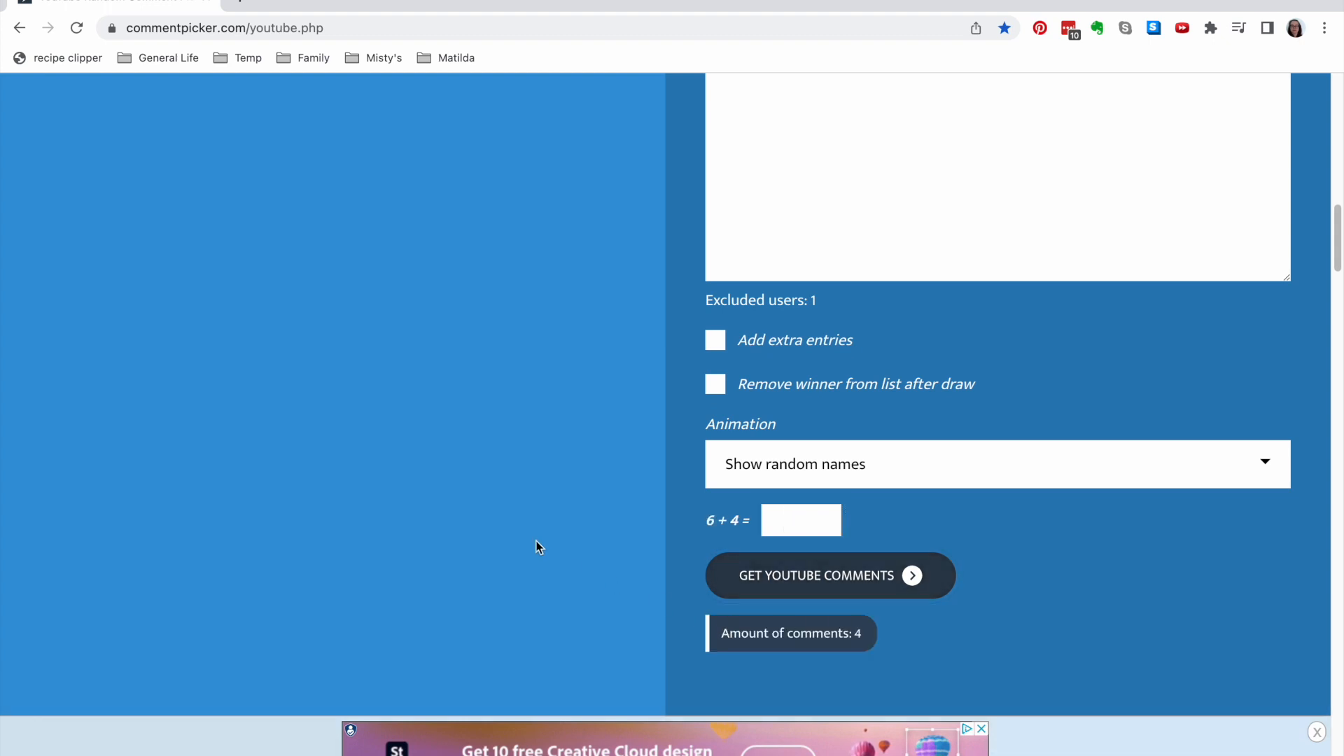
- Scroll down to the raffle section and start the random winner draw
{"action": "scroll", "scroll_direction": "down", "scroll_amount": 3}
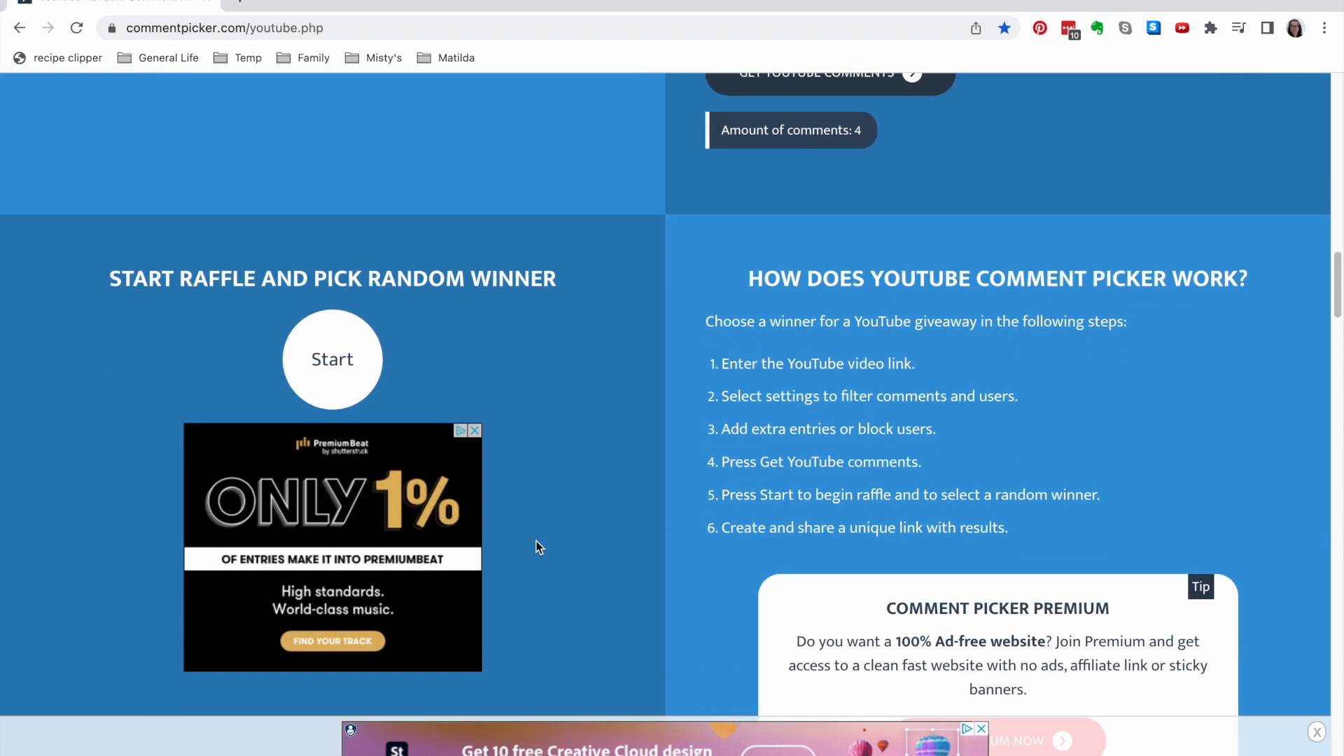
{"action": "scroll", "scroll_direction": "down", "scroll_amount": 3}
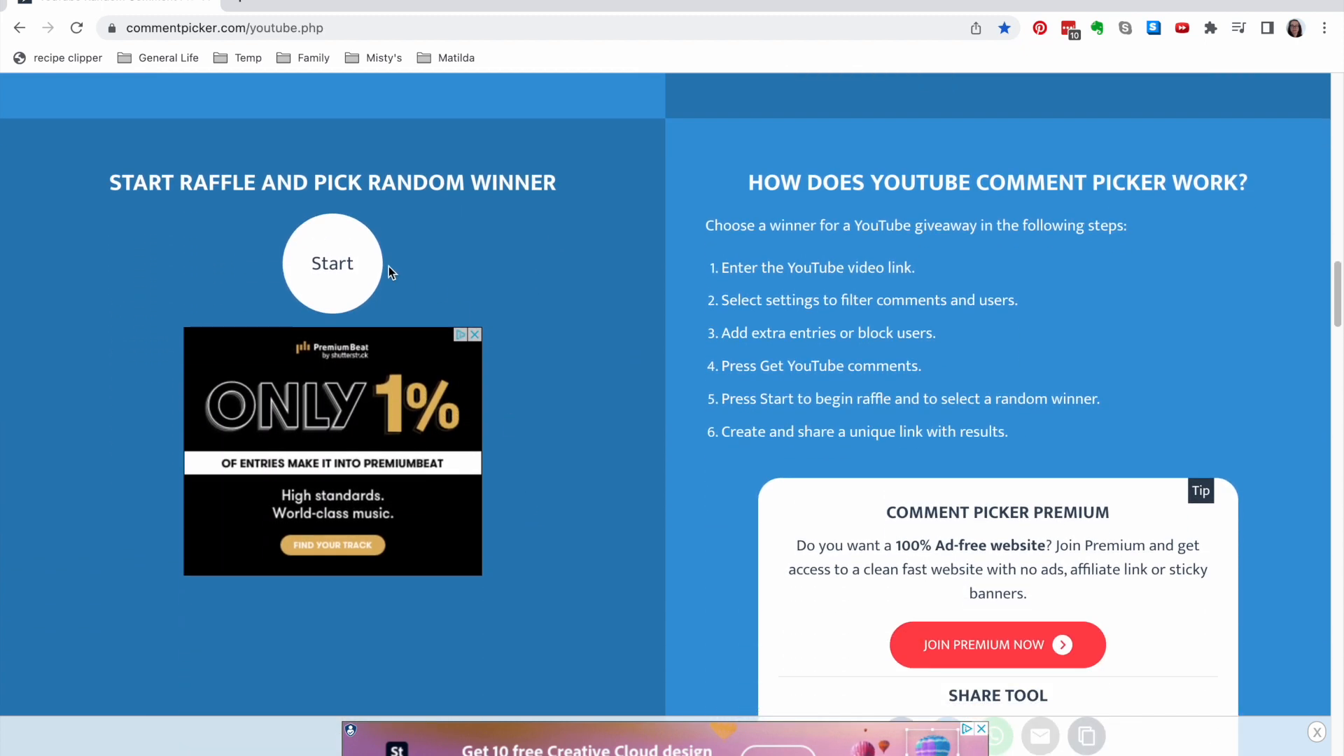
{"action": "left_click", "coordinate": [332, 262]}
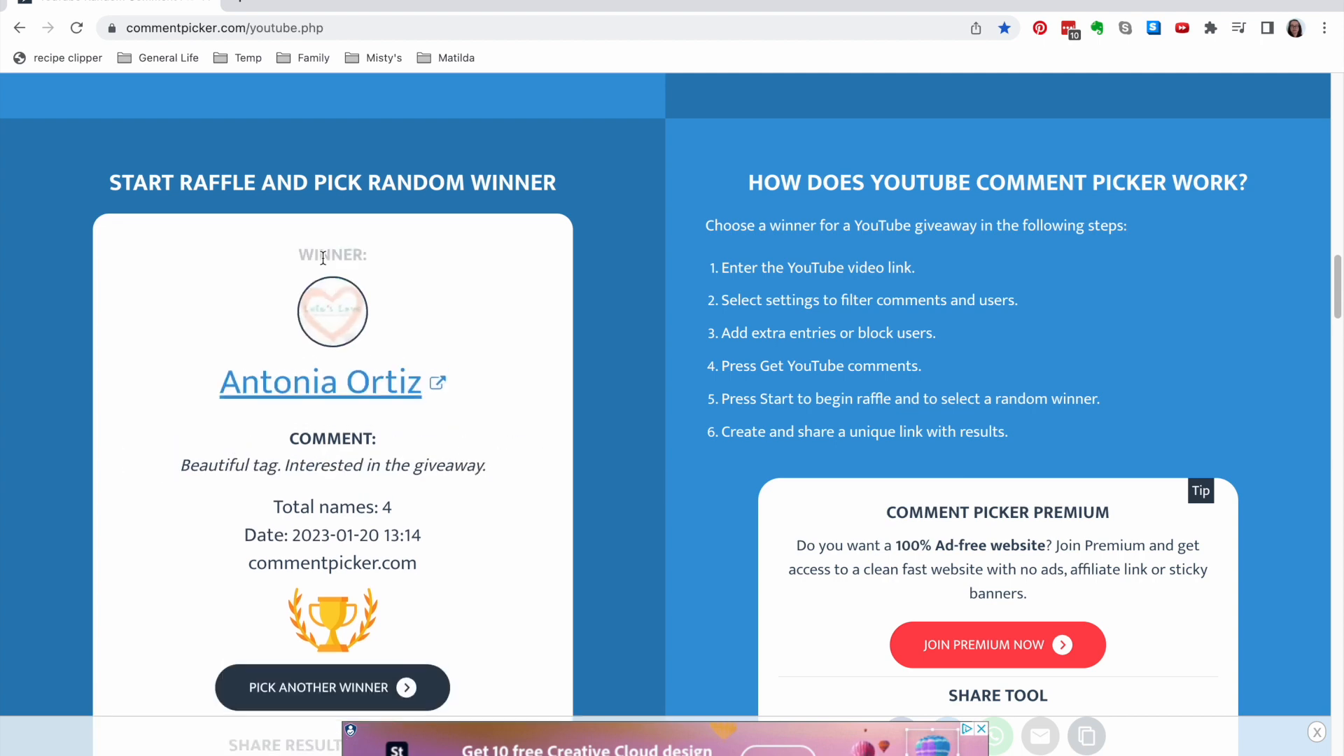
{"action": "scroll", "scroll_direction": "down", "scroll_amount": 3}
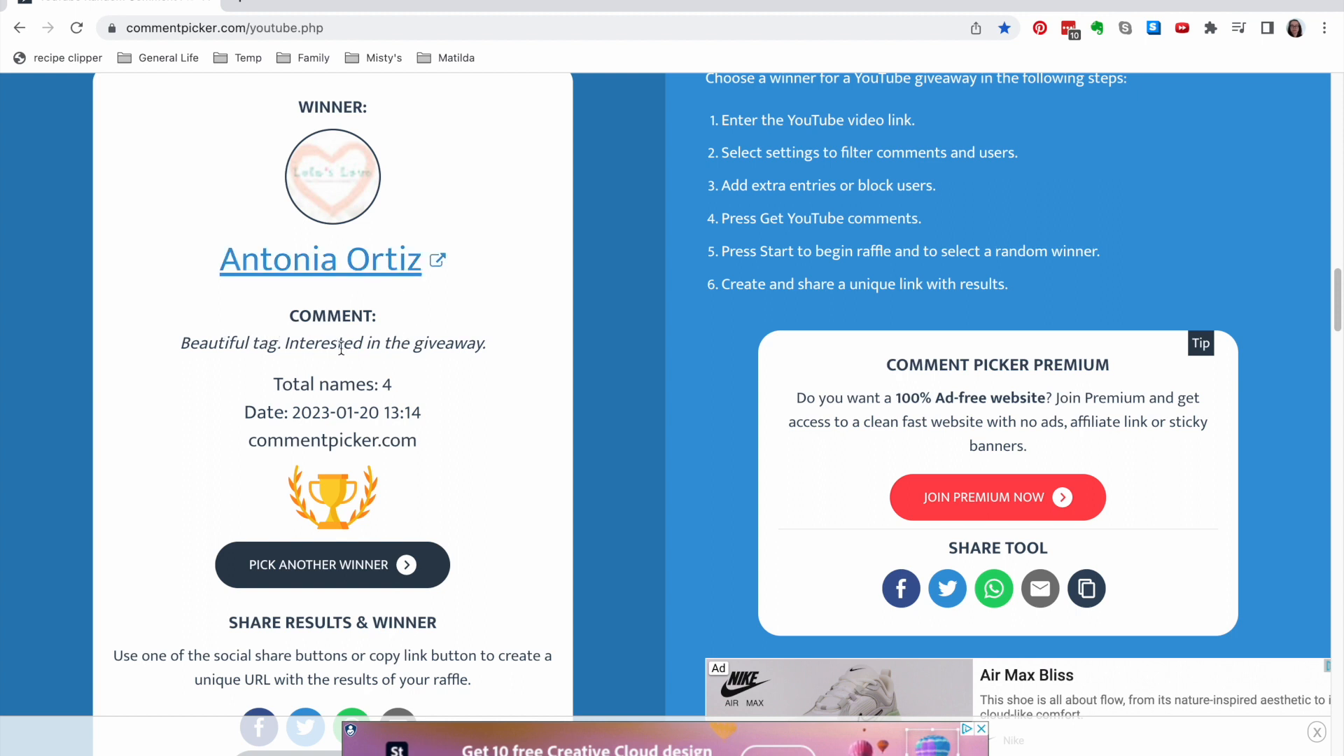
{"action": "mouse_move", "coordinate": [491, 299]}
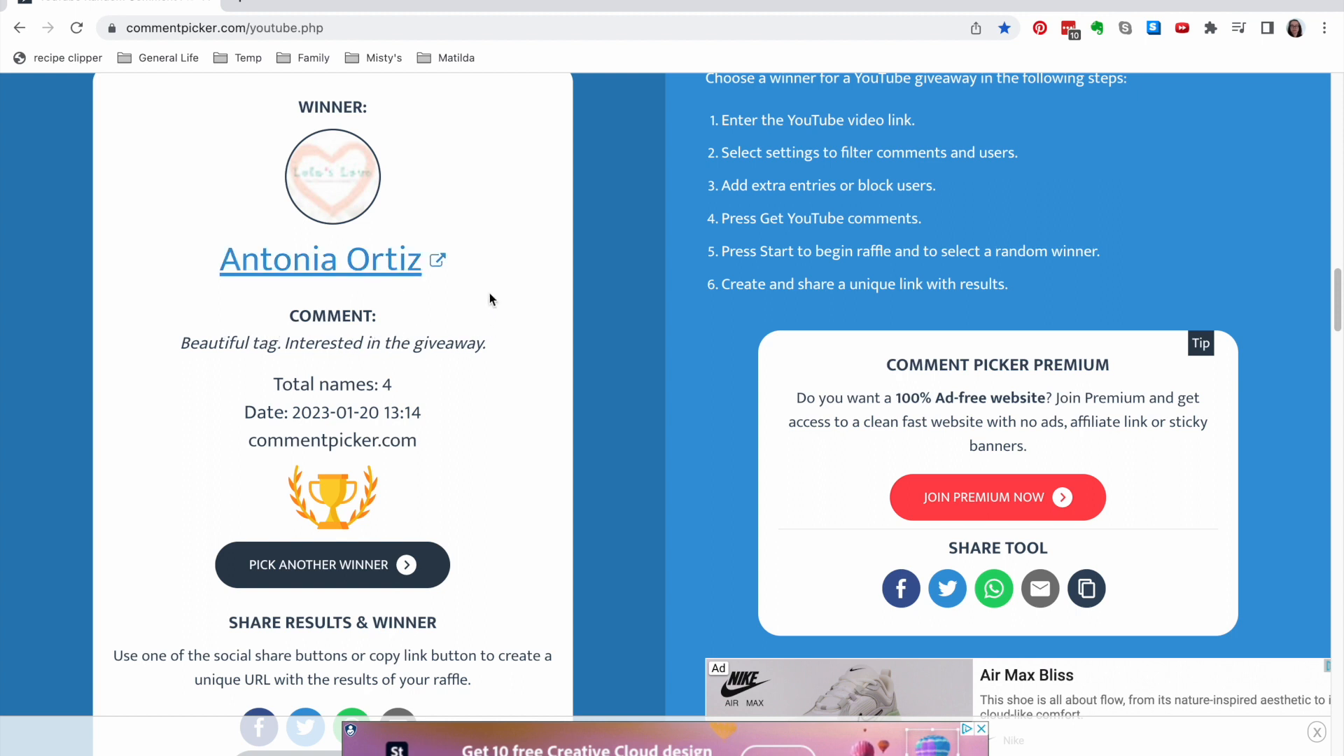